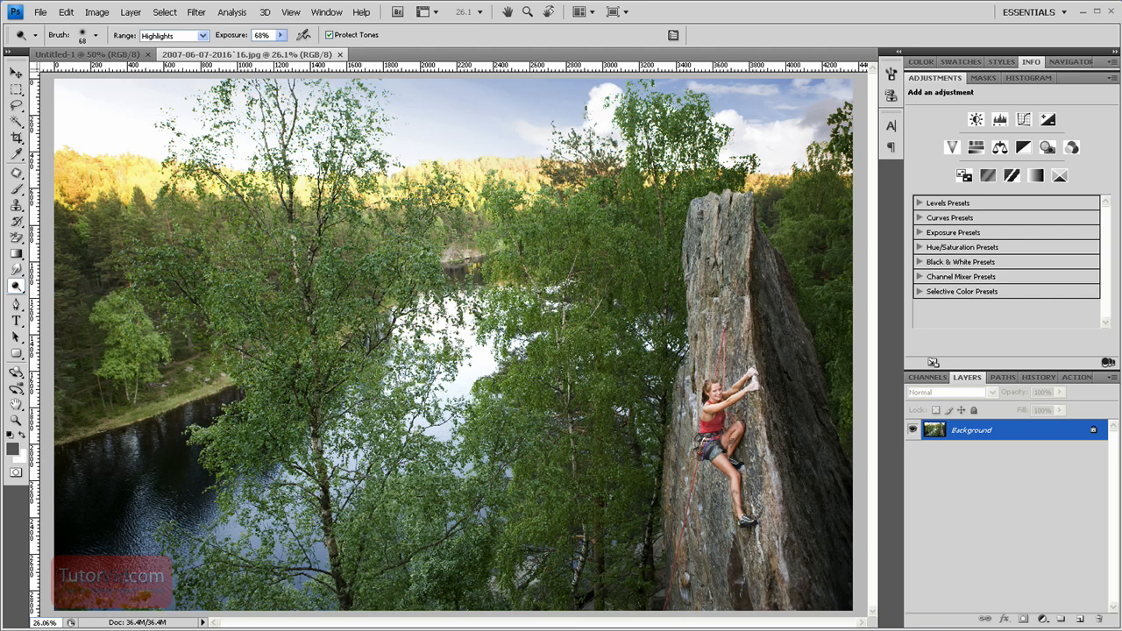
mouse_move(547, 159)
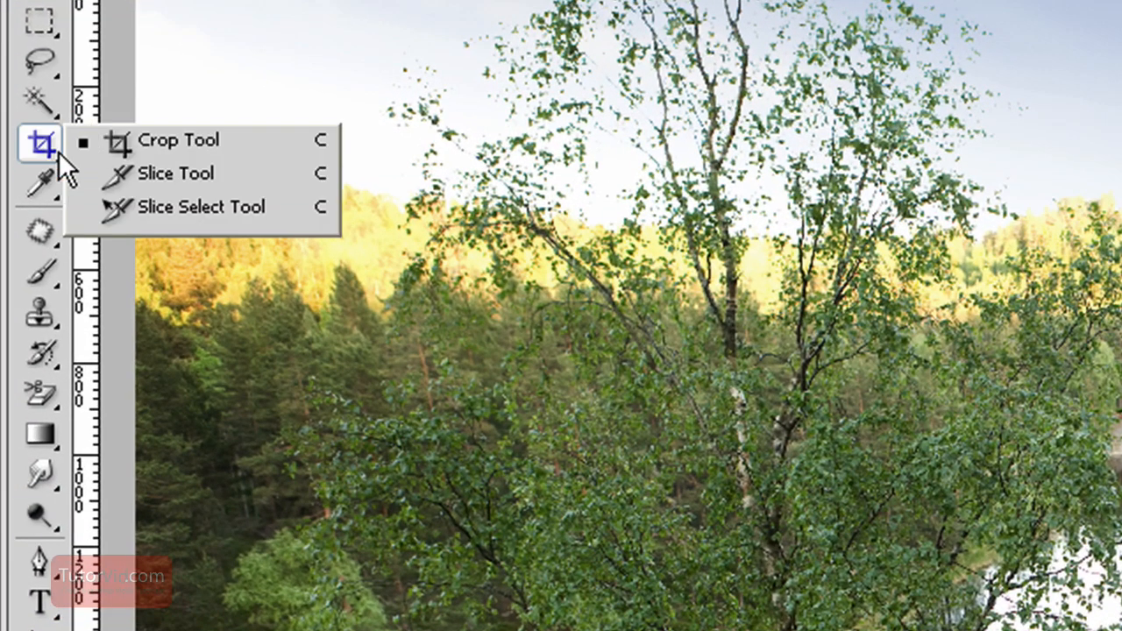
mouse_move(189, 140)
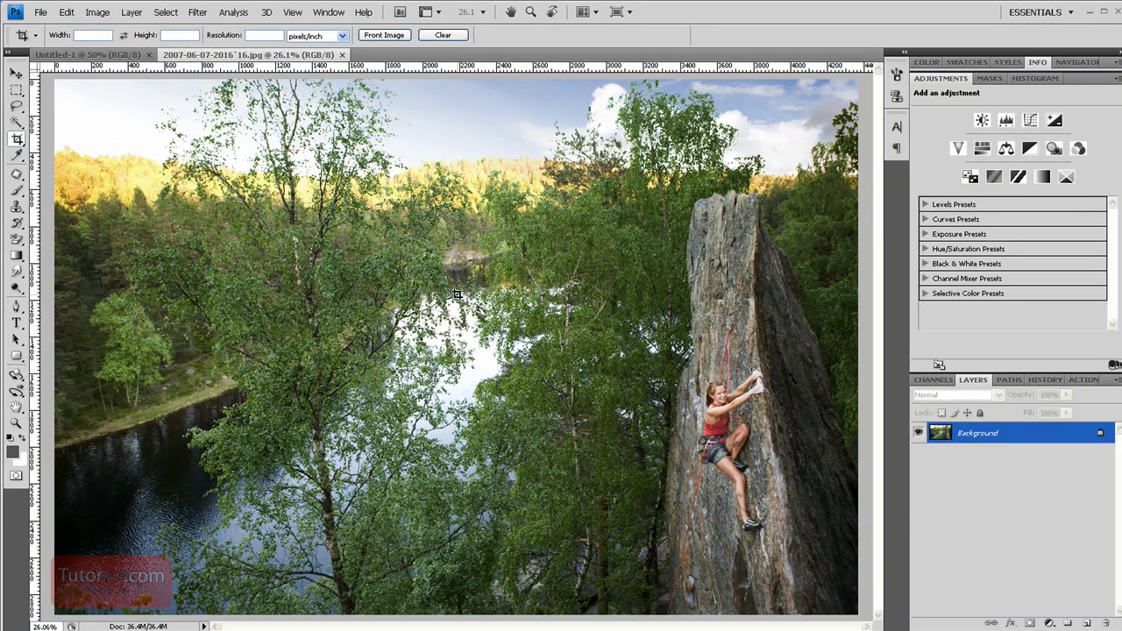
left_click_drag(456, 294, 792, 554)
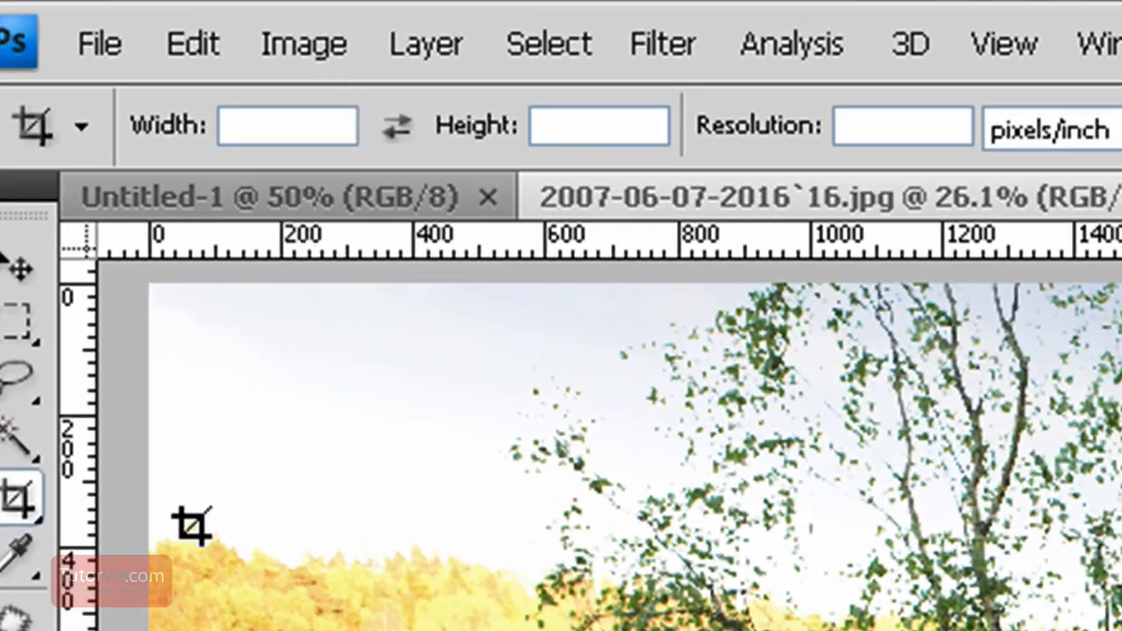
Step: Enter 300 px for both Width and Height in the Crop options bar
type("300")
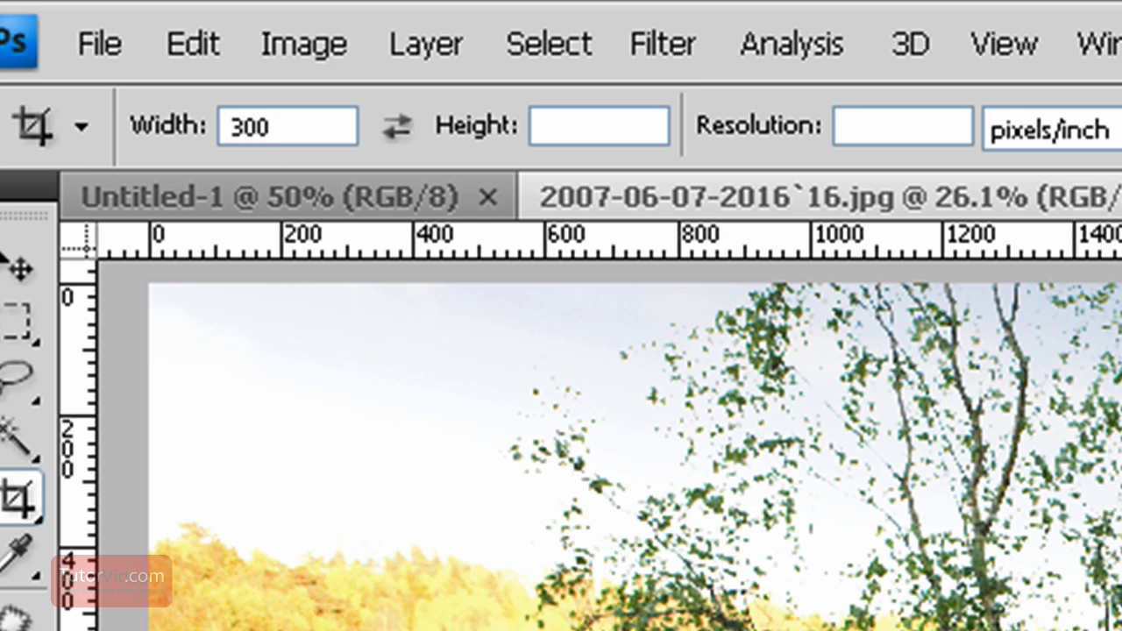
type("px")
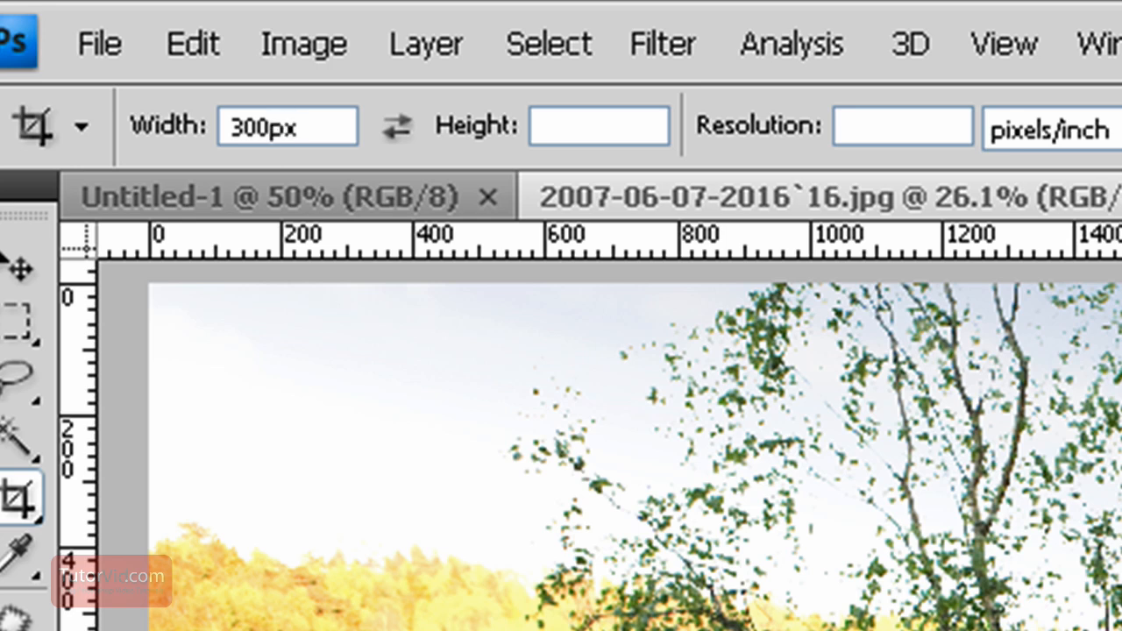
type("300p")
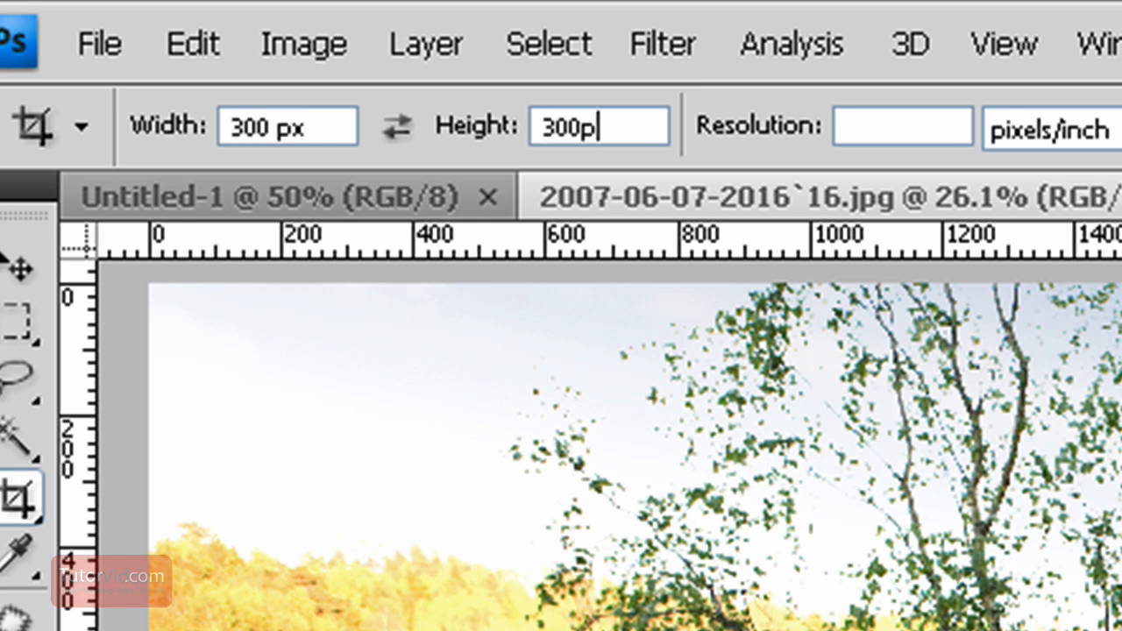
type("x")
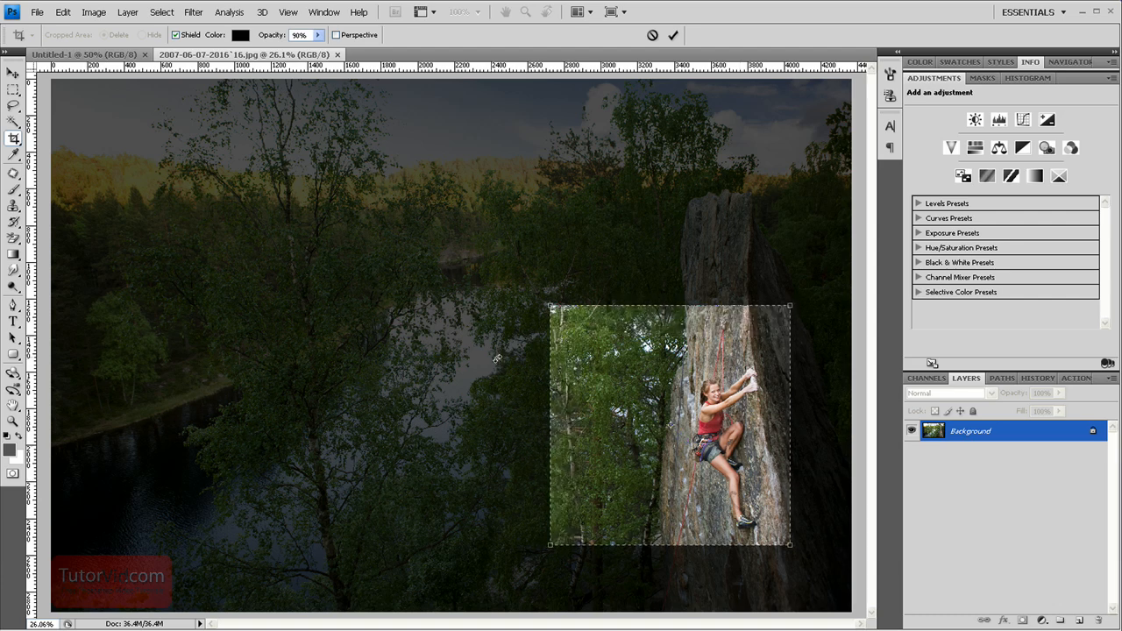
Step: Nudge the square crop frame to centre it on the climber
left_click_drag(670, 425, 682, 430)
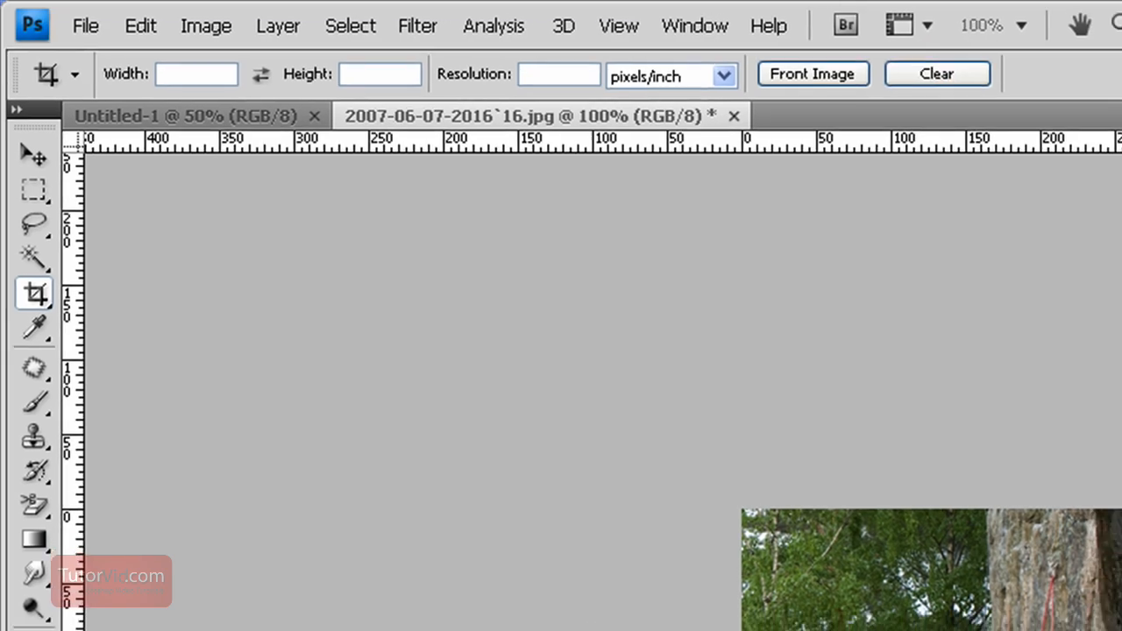
Step: Undo the square crop with Ctrl+Z to restore the original photo
key("ctrl+z")
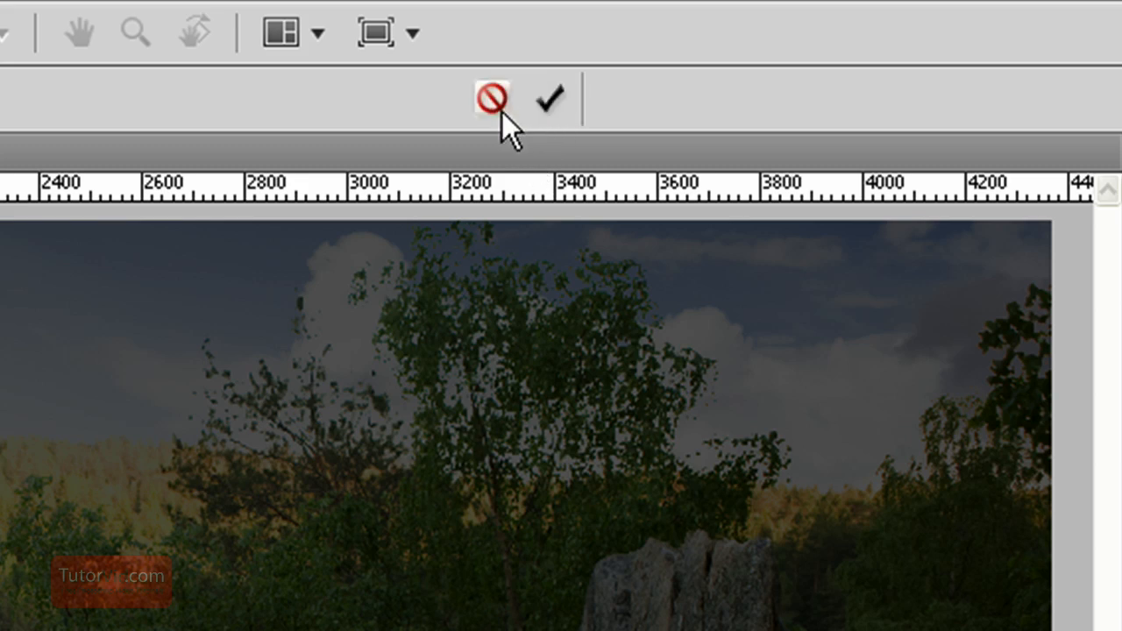
Step: Commit the new centimetre-sized crop with the options-bar check mark
left_click(551, 96)
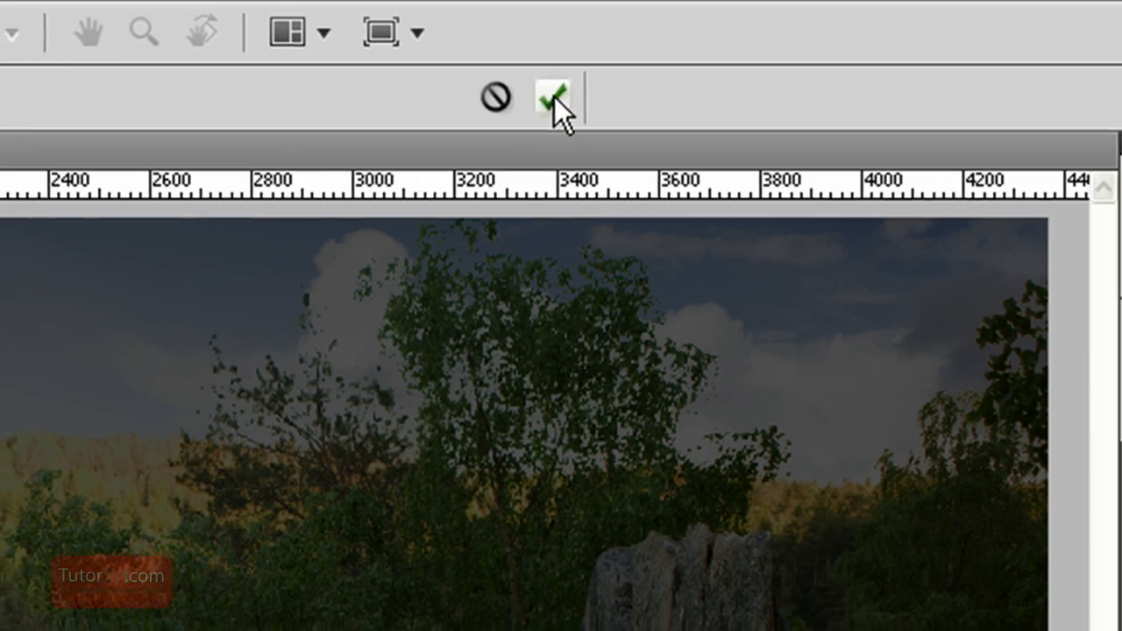